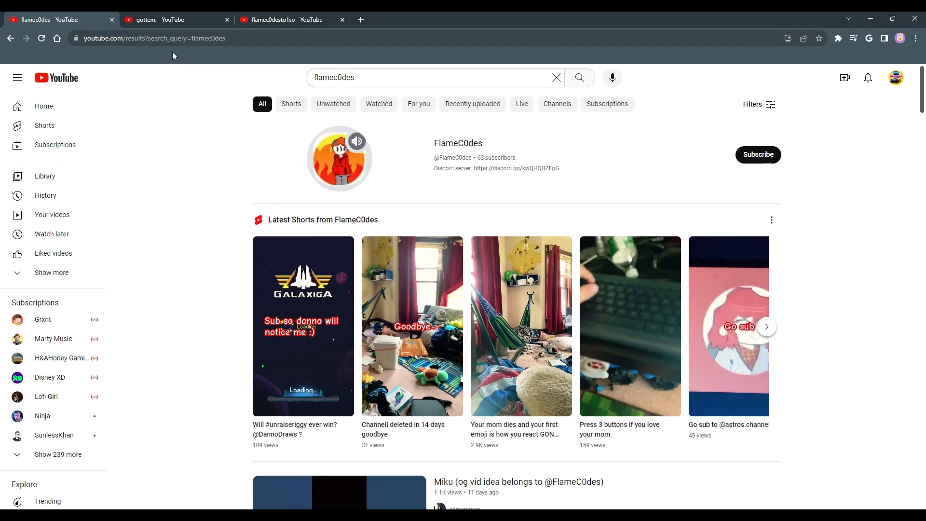
mouse_move(362, 210)
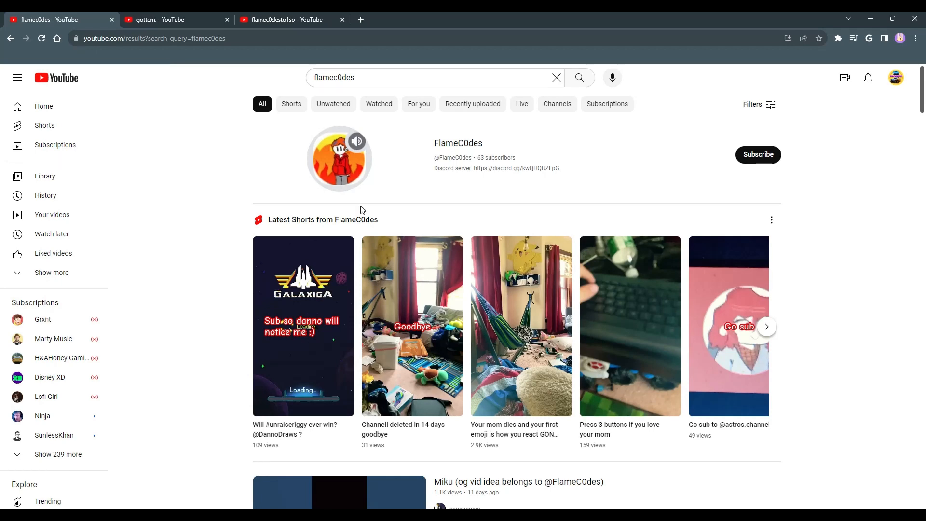
Open the FlameC0des channel page from the flamec0des search results
left_click(457, 143)
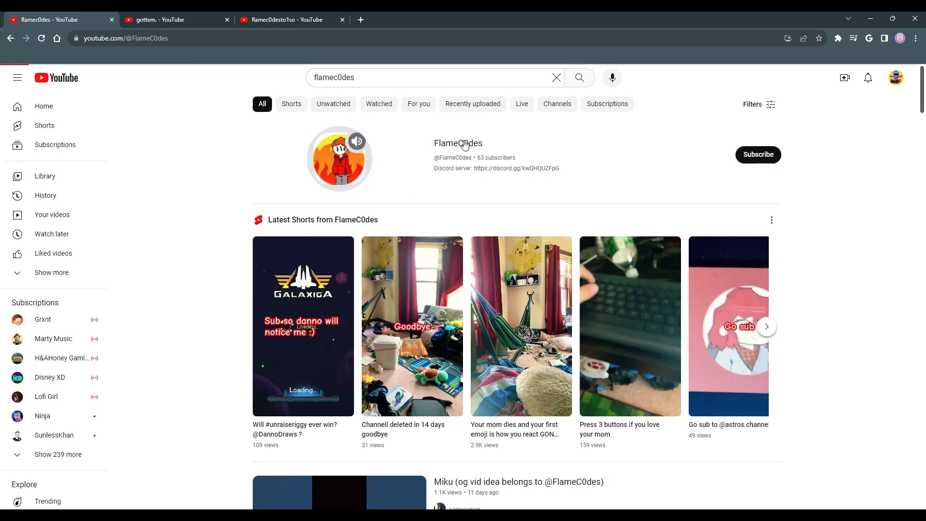
Open the 'Channell deleted in 14 days goodbye' Short and its comments, then GUITARWUB's 'gottem.' Short
left_click(411, 326)
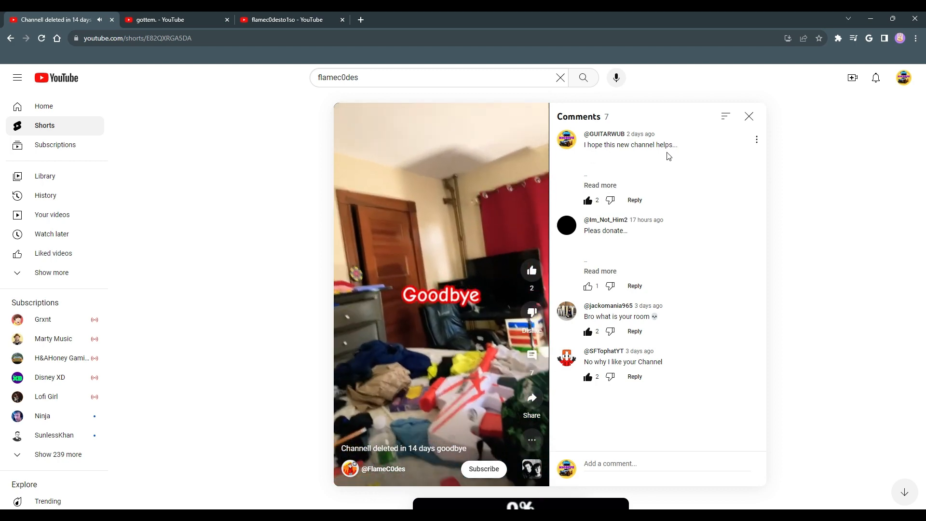
left_click(600, 185)
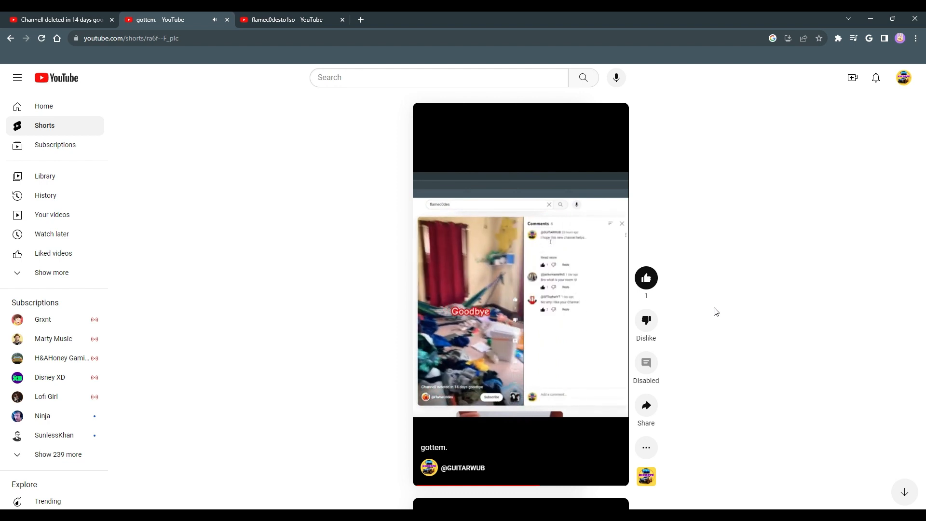
left_click(646, 447)
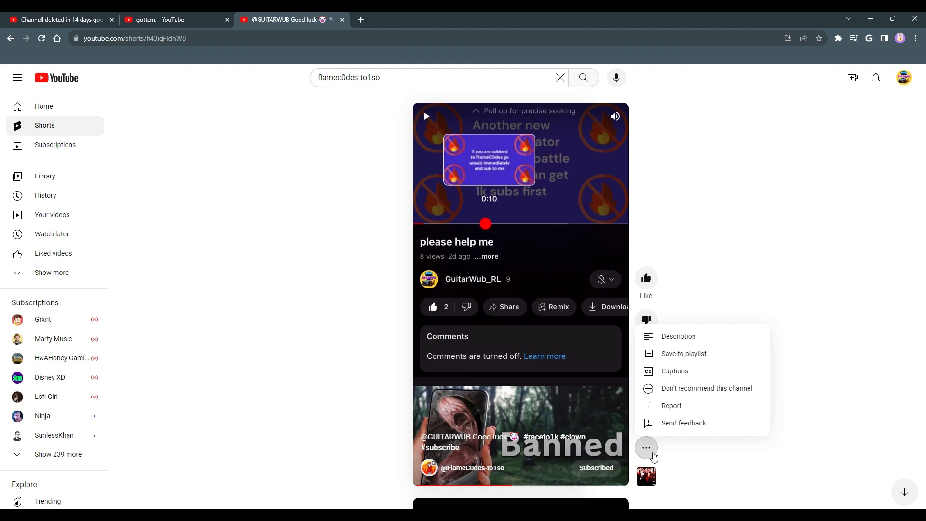
left_click(677, 336)
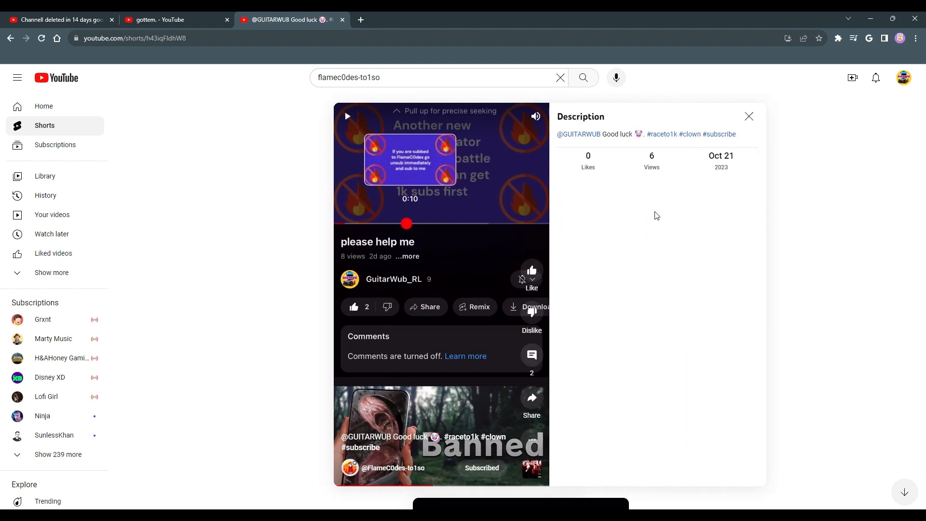
left_click(748, 116)
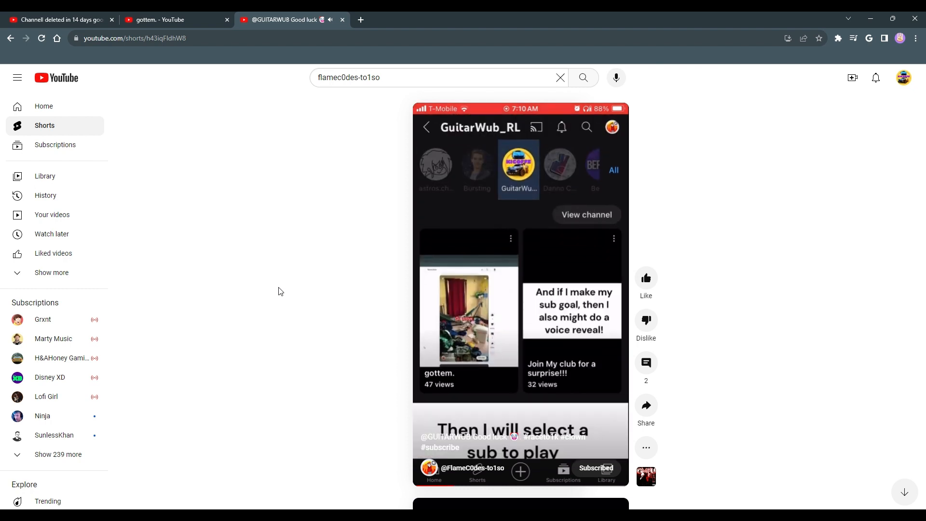
Search YouTube for 'flamec0desto1so' in a new window
left_click(586, 214)
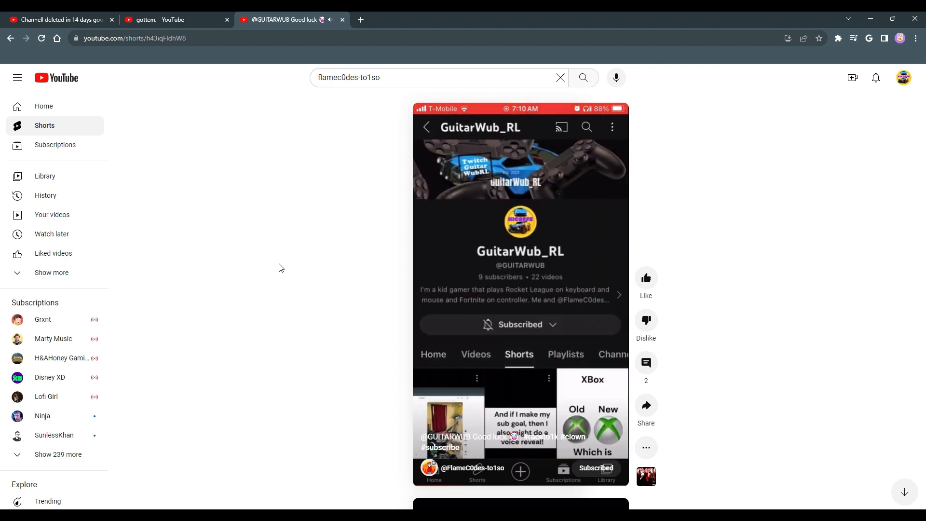
scroll("down", 3)
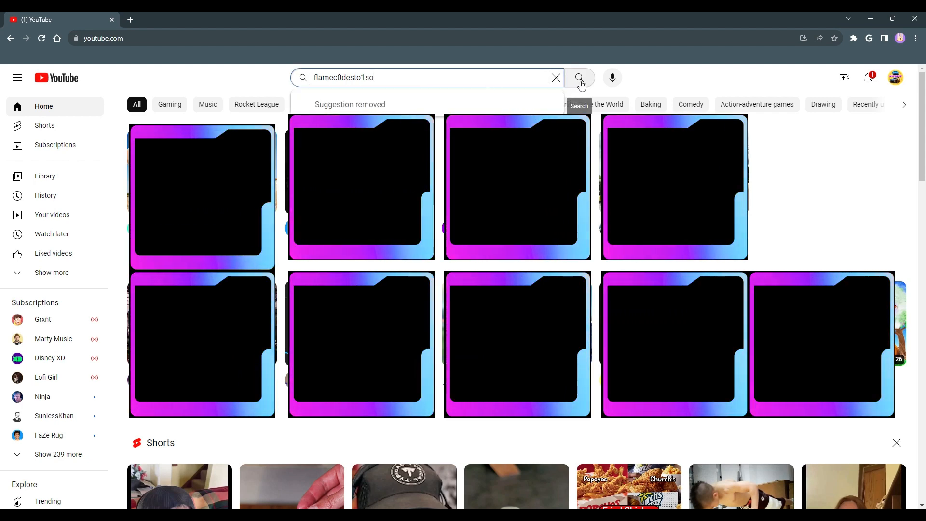
left_click(580, 77)
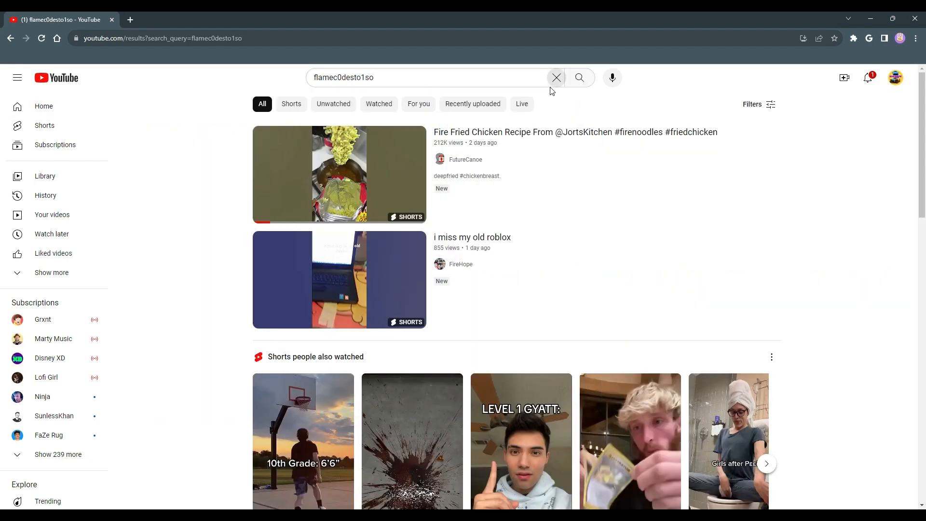